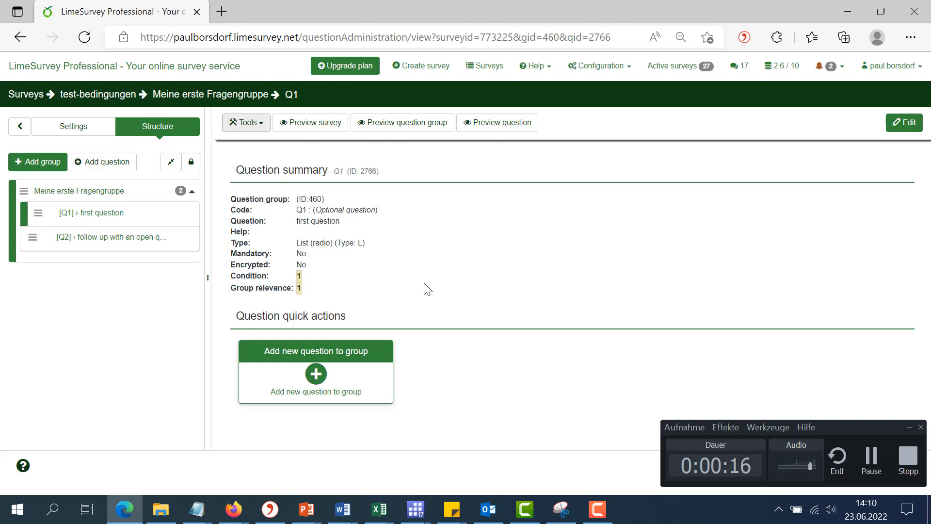
mouse_move(337, 159)
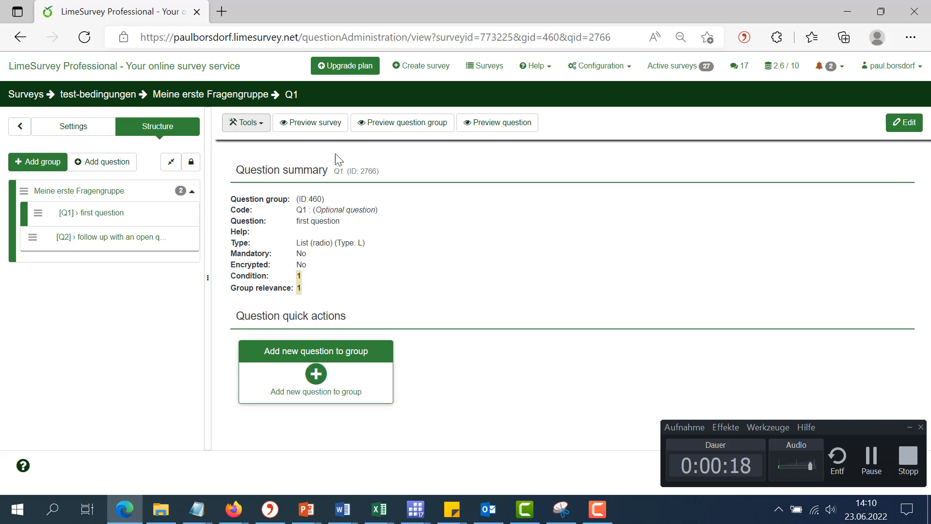
Step: Preview the survey briefly, then show Q2's summary from the Structure sidebar
left_click(310, 122)
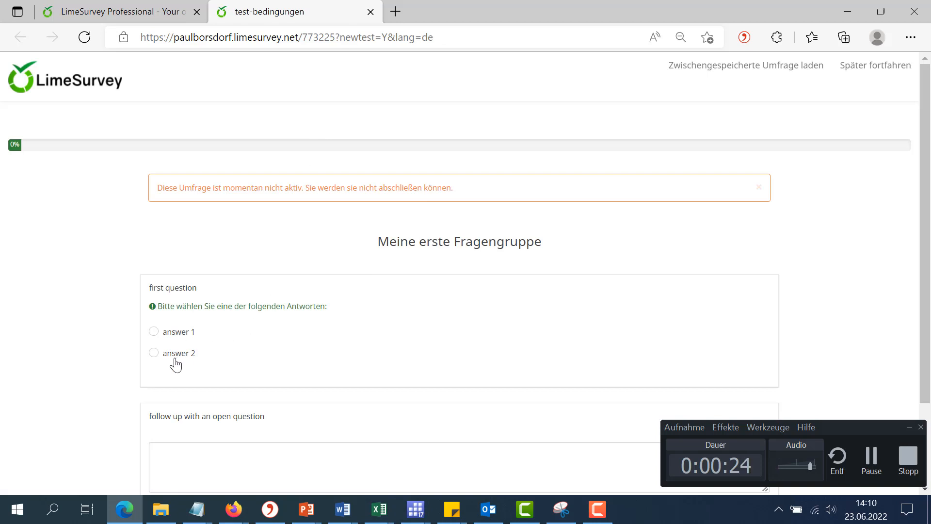
mouse_move(155, 433)
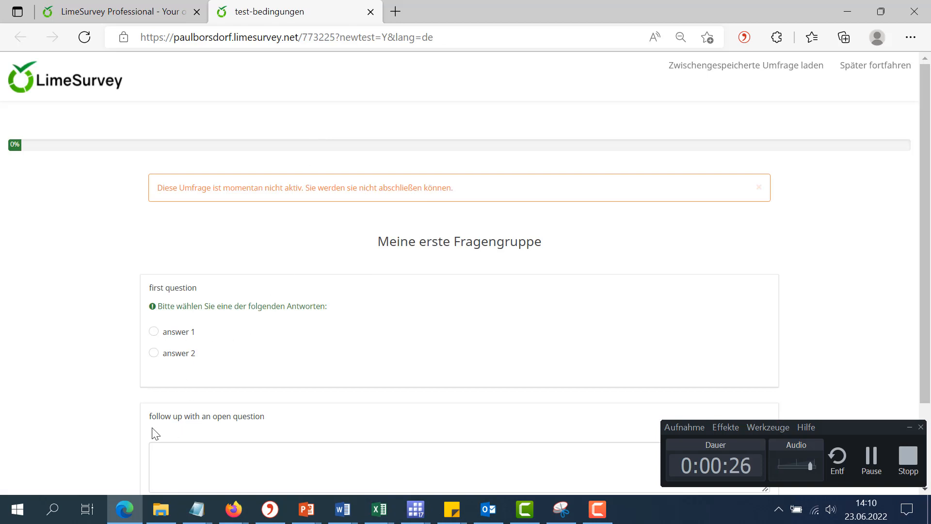
double_click(205, 416)
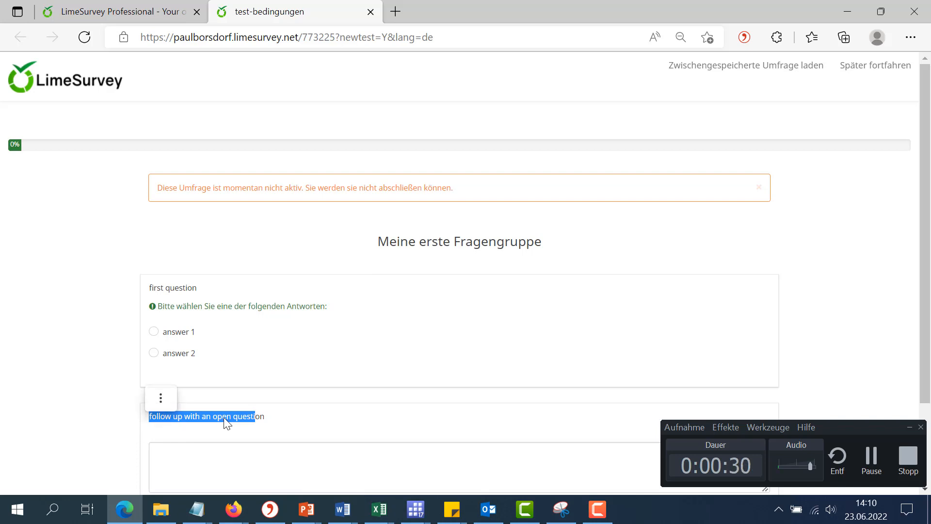
mouse_move(192, 311)
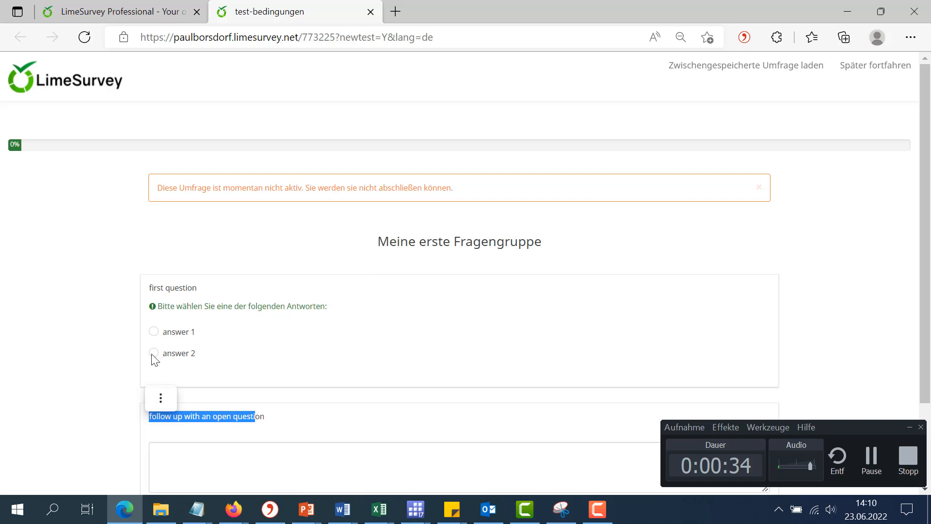
left_click(154, 353)
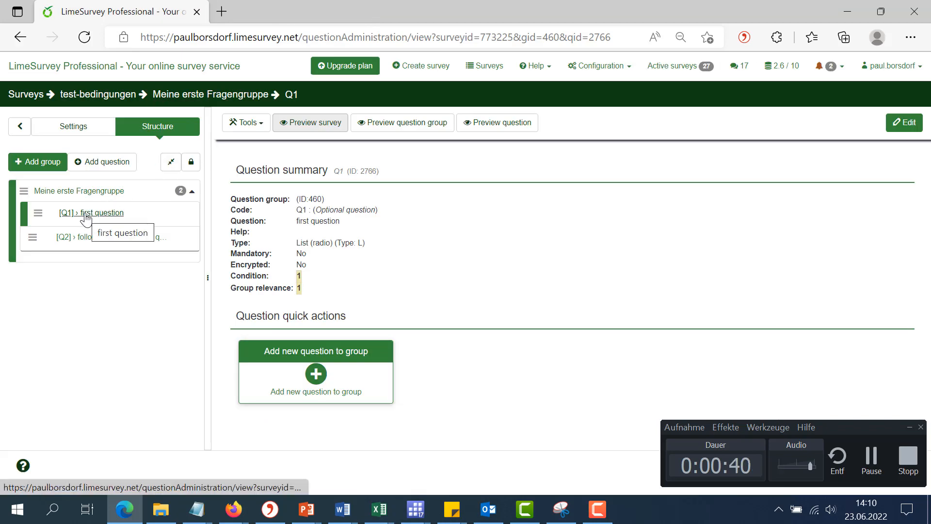
mouse_move(81, 244)
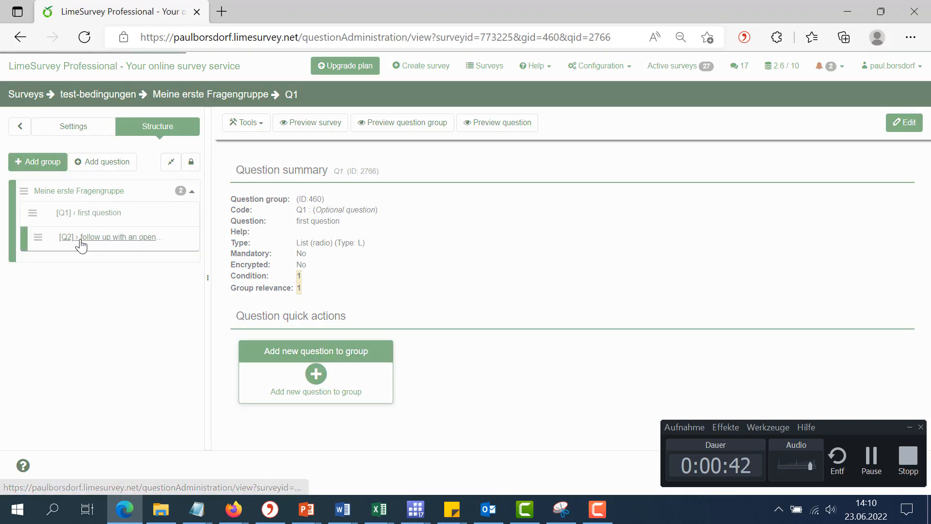
left_click(109, 236)
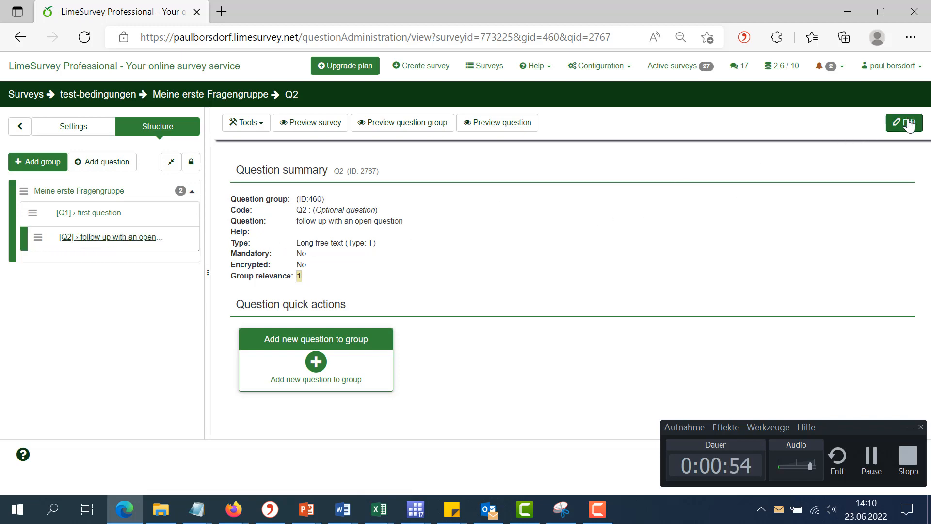
left_click(904, 122)
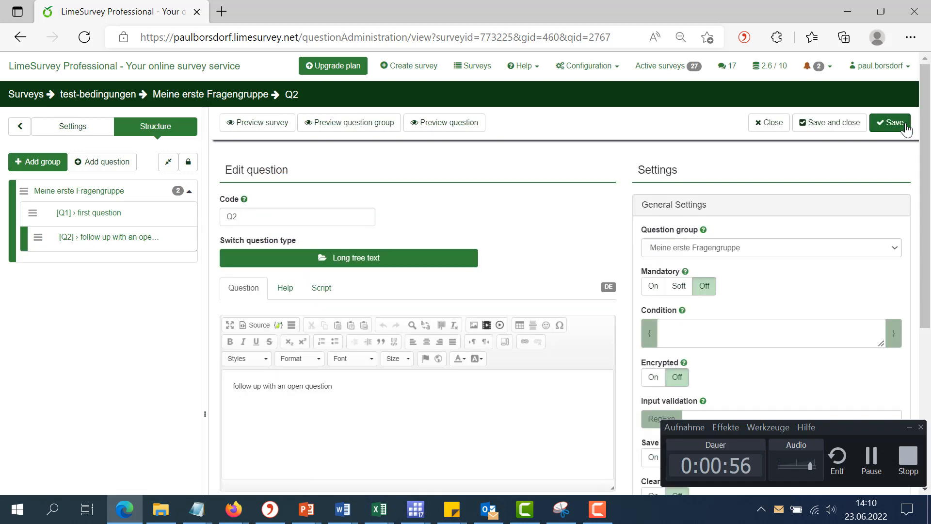
scroll("down", 3)
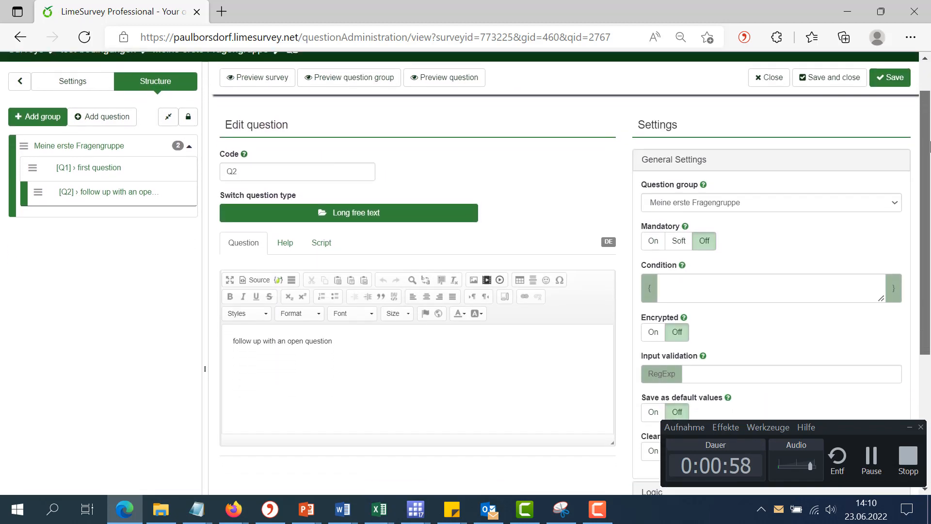
scroll("down", 3)
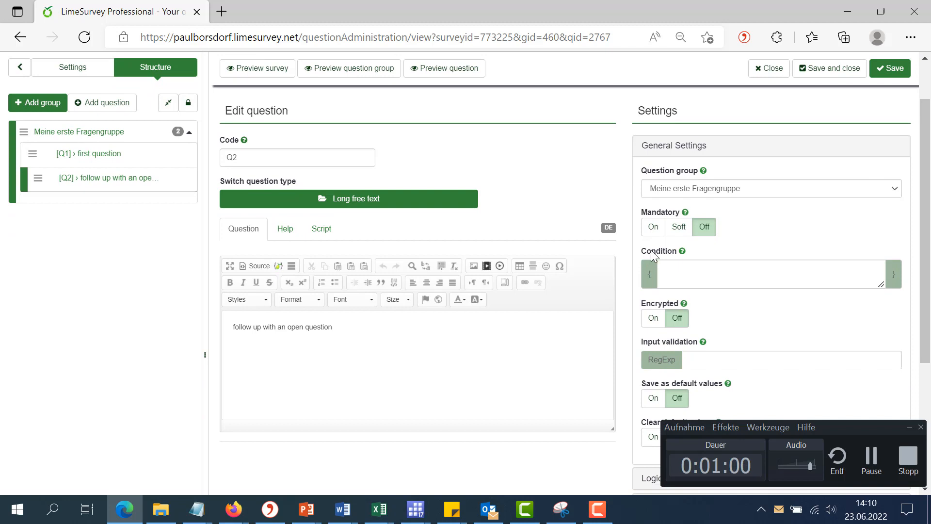
left_click(769, 273)
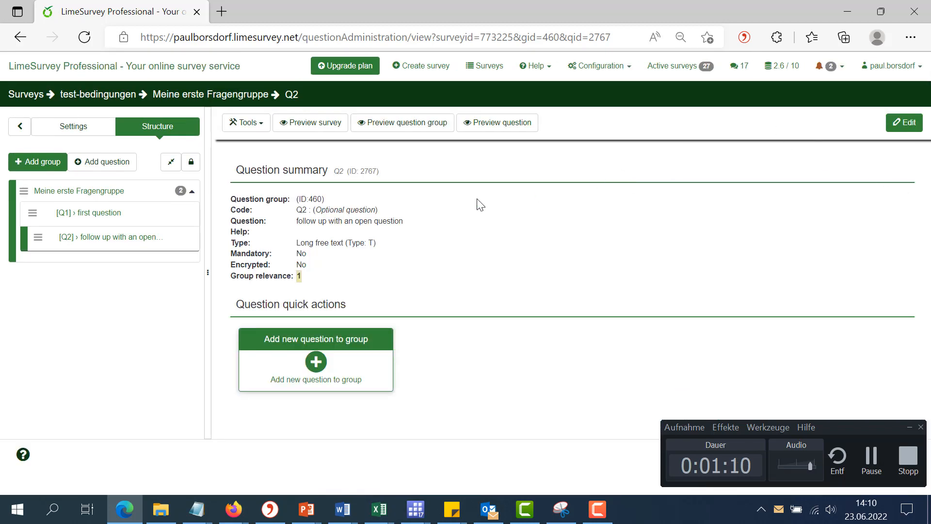
mouse_move(274, 150)
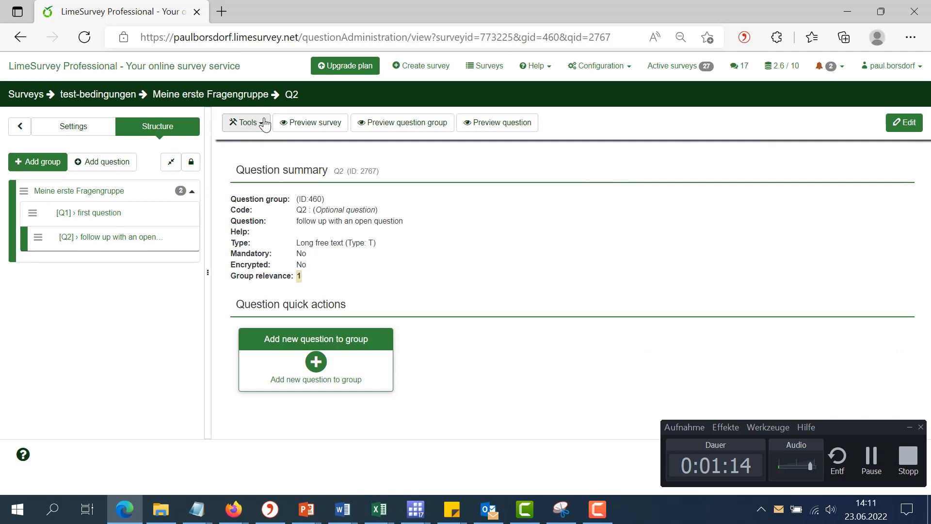
Step: Launch the Condition designer for Q2 from the Tools dropdown
left_click(246, 122)
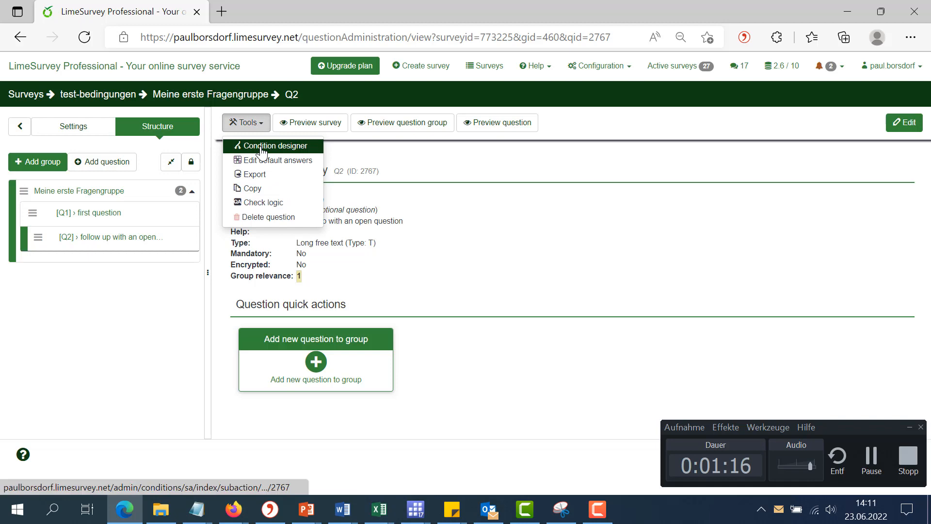
left_click(275, 146)
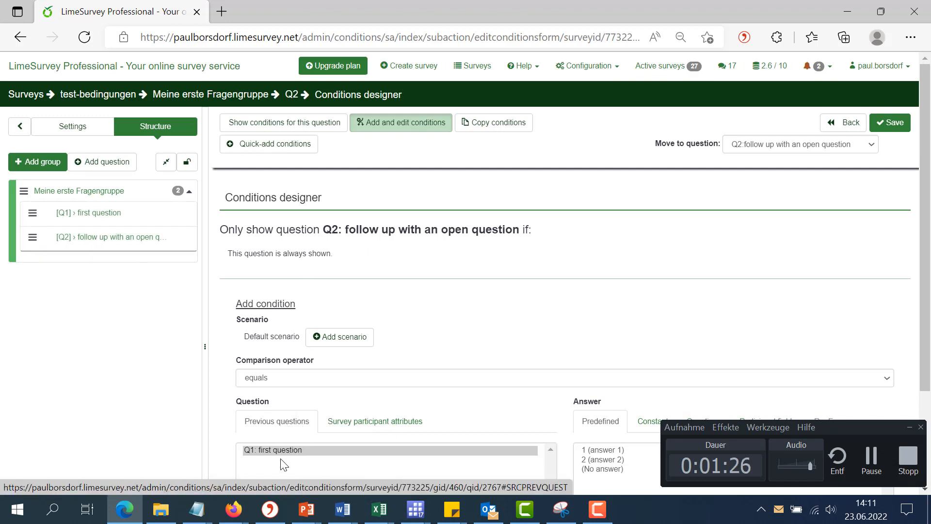
Step: Add the condition Q1 'first question' equals predefined answer '1 (answer 1)'
scroll("down", 3)
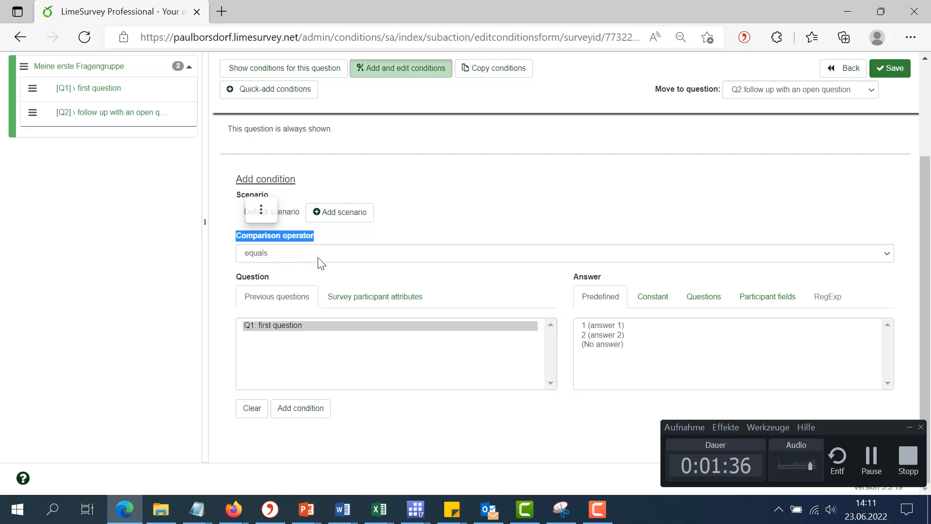
left_click(562, 253)
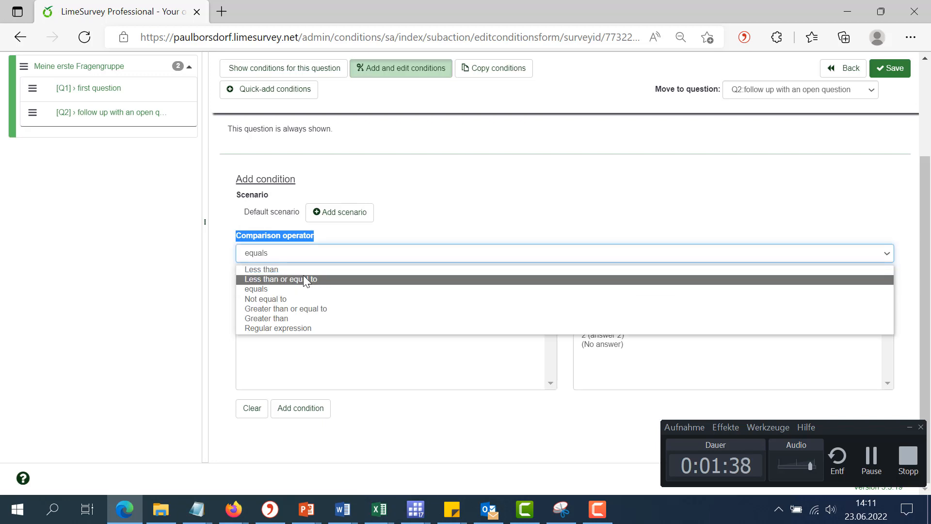
mouse_move(309, 314)
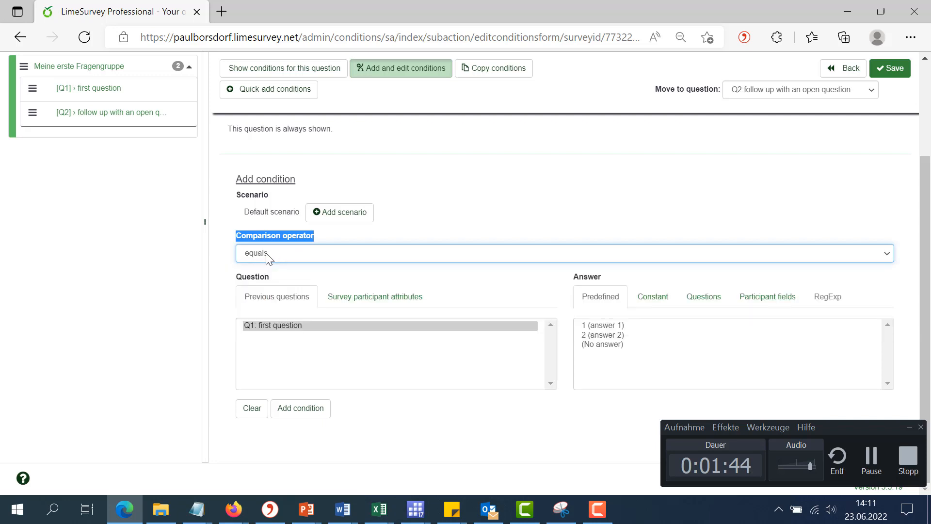
mouse_move(315, 258)
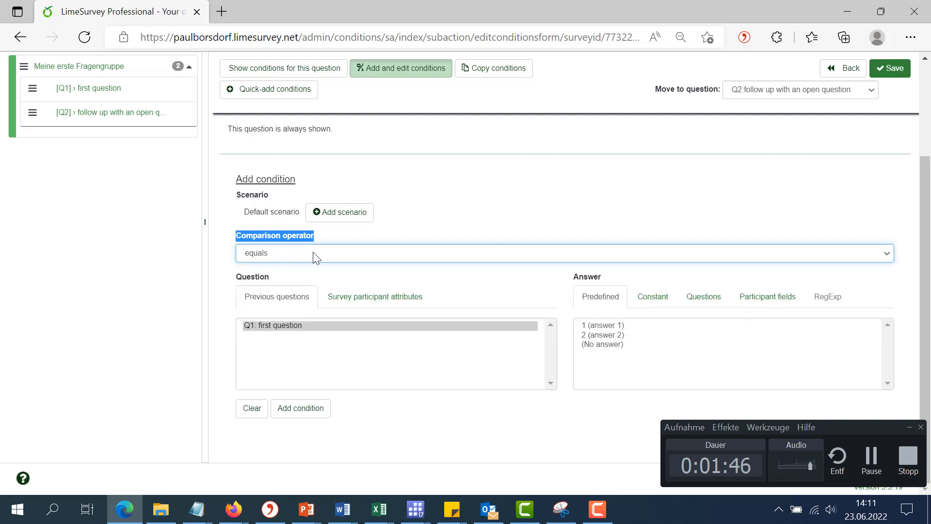
mouse_move(572, 296)
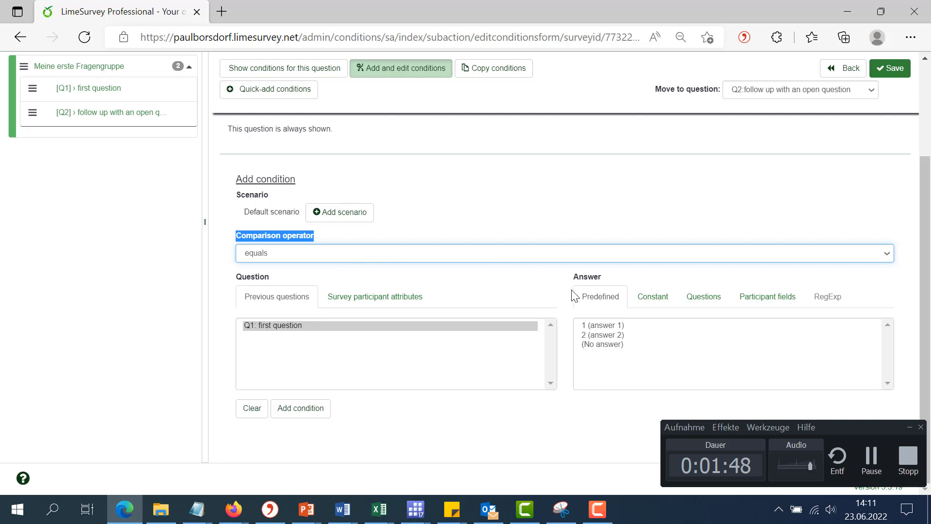
mouse_move(594, 332)
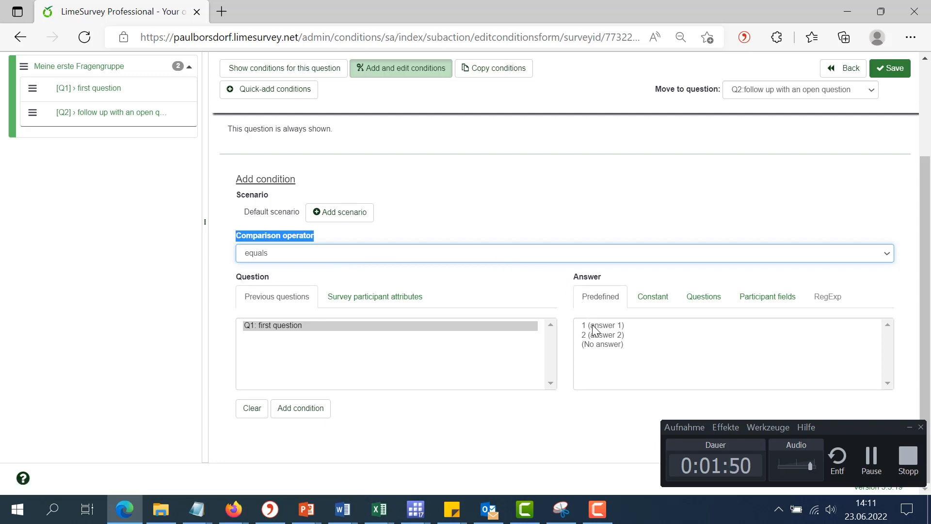
left_click(602, 325)
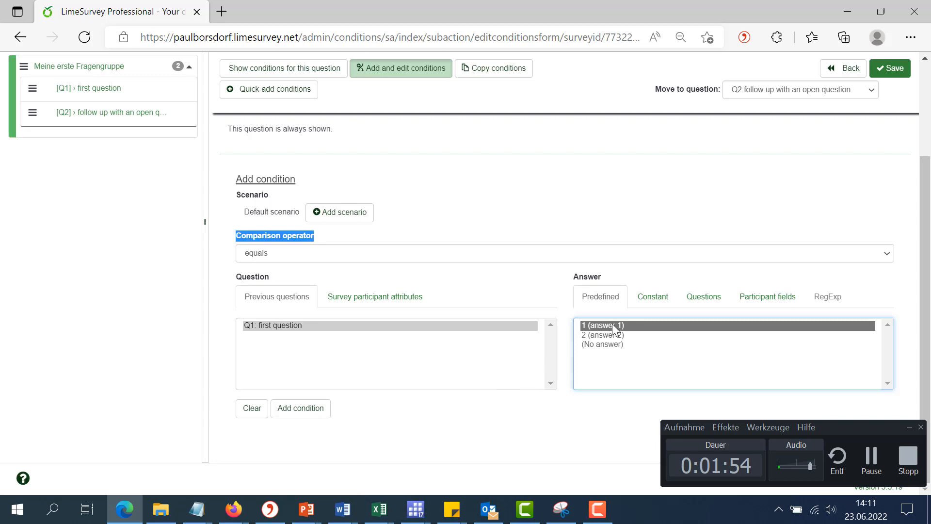
mouse_move(571, 331)
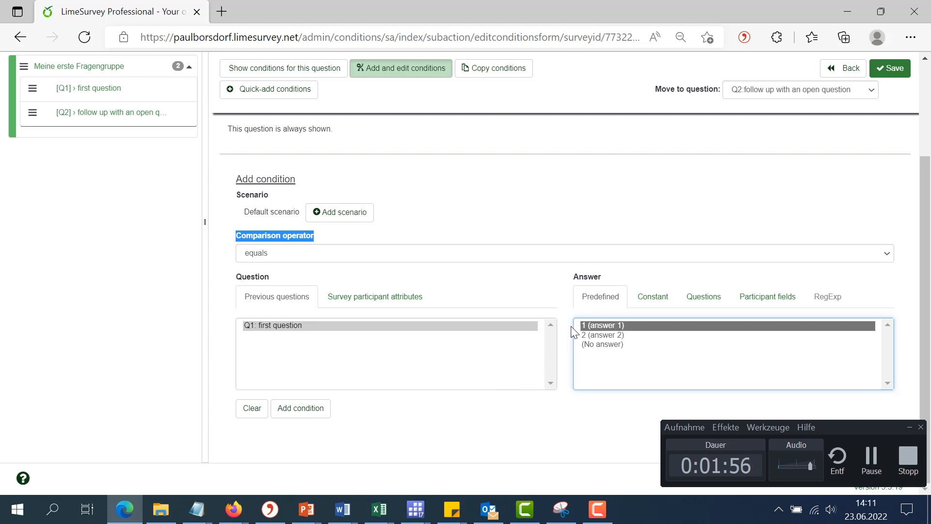
left_click(300, 408)
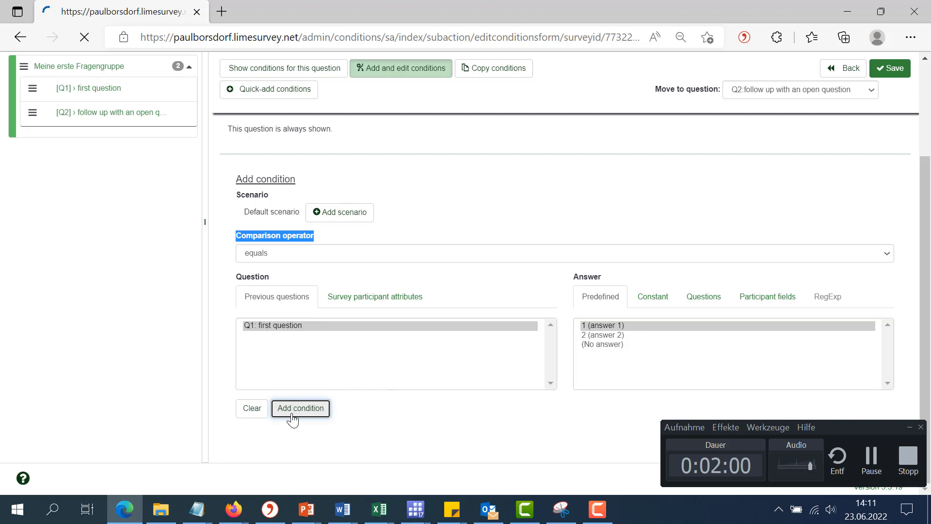
Step: Return to Q2's summary showing the condition Q1 equal to 1
left_click(300, 409)
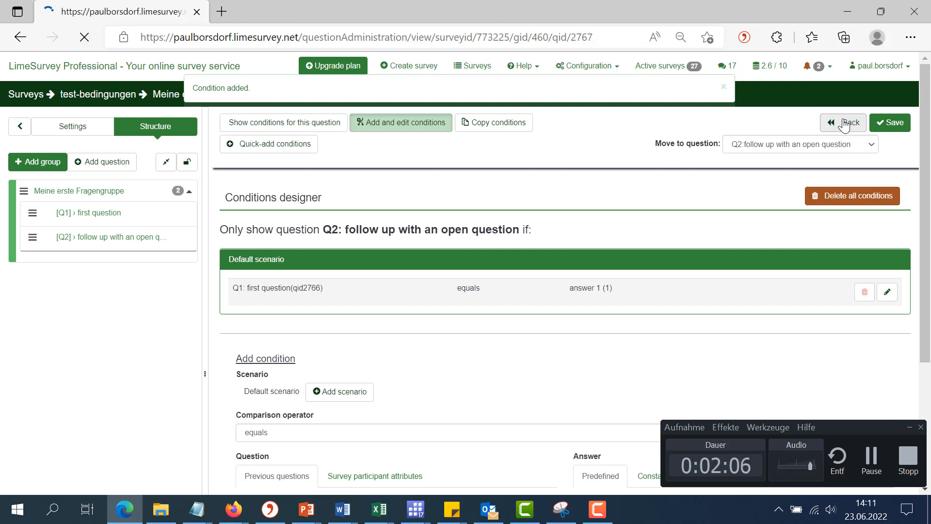
left_click(843, 123)
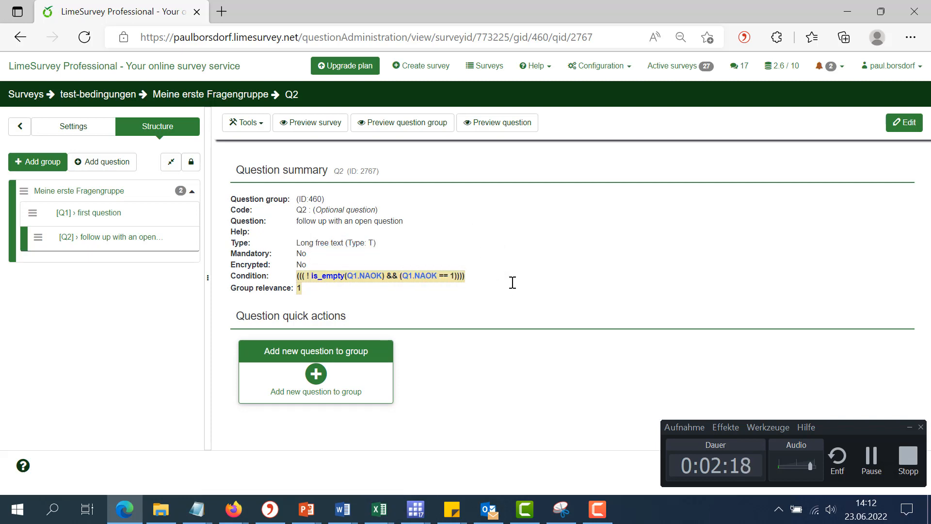
mouse_move(391, 197)
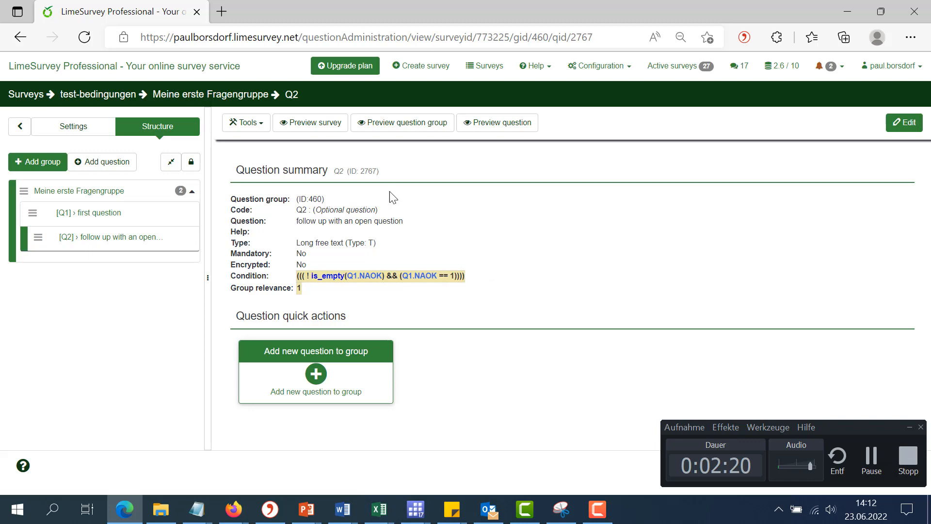
Step: In the survey preview, toggle Q1 between answer 2 and answer 1 to confirm the follow-up appears only for answer 1
left_click(310, 122)
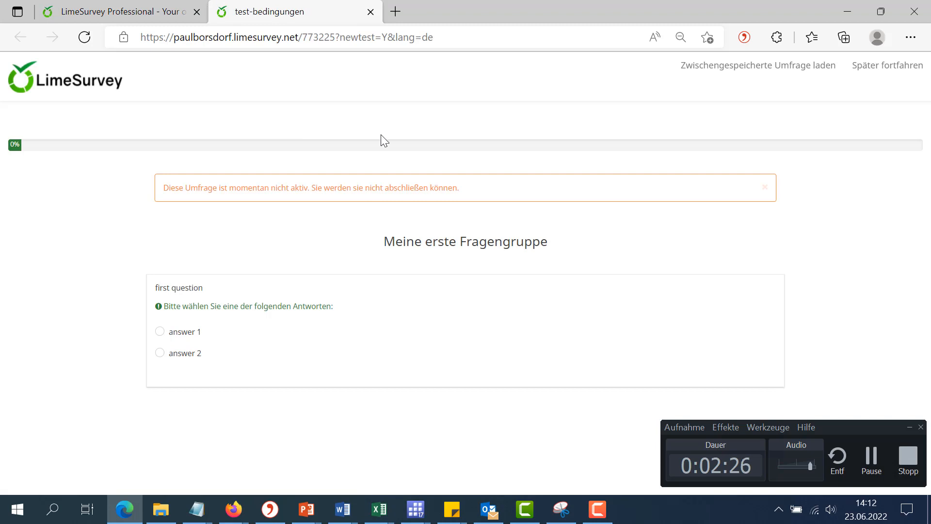
left_click(159, 353)
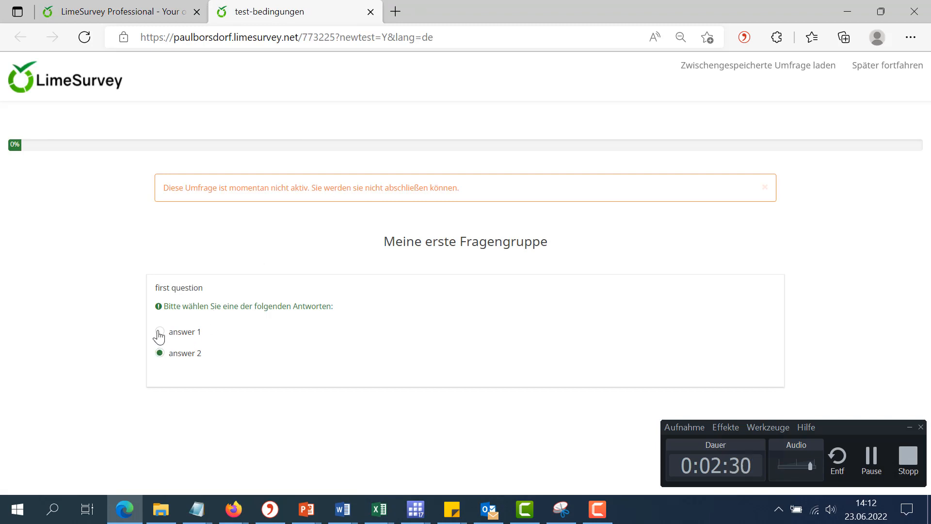
left_click(159, 332)
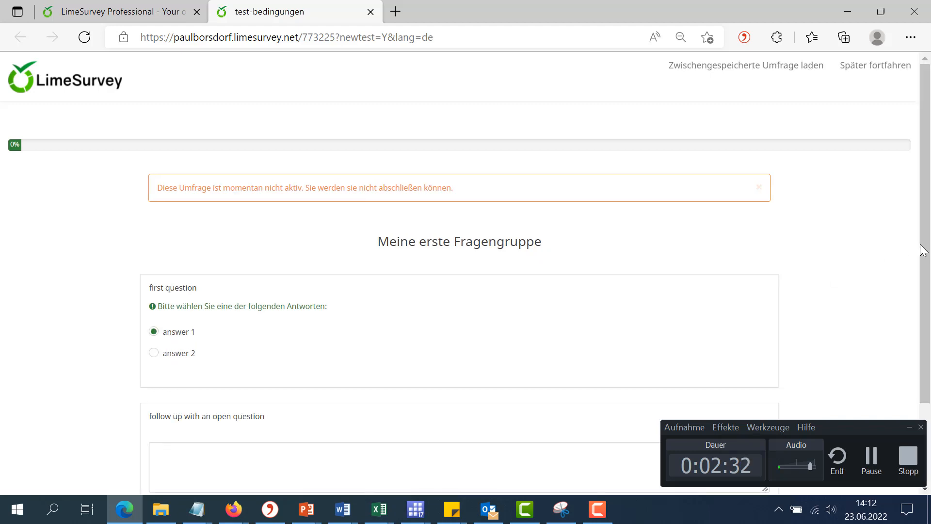
scroll("down", 3)
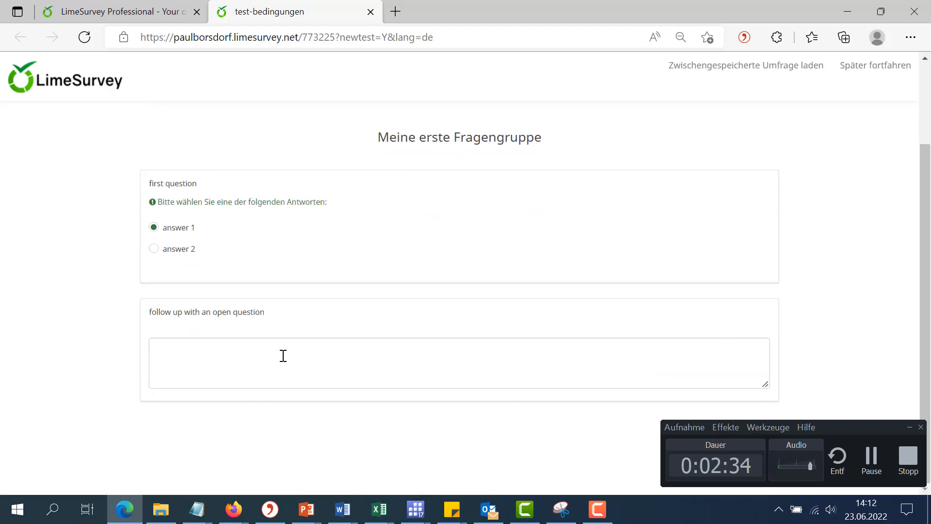
mouse_move(153, 248)
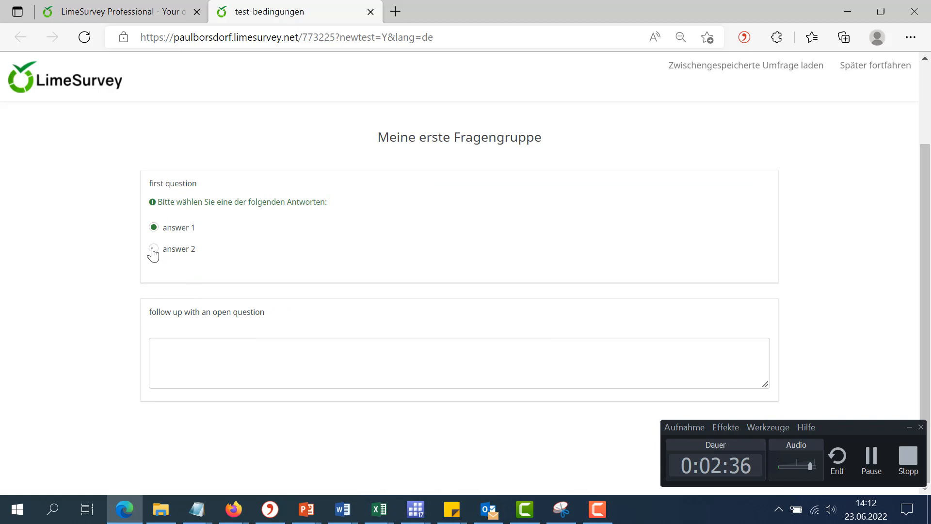
left_click(153, 248)
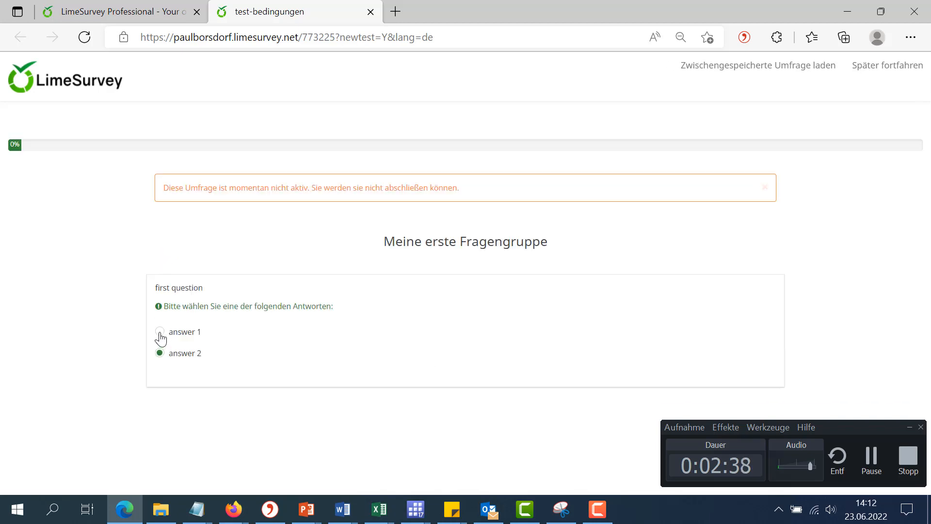
left_click(159, 332)
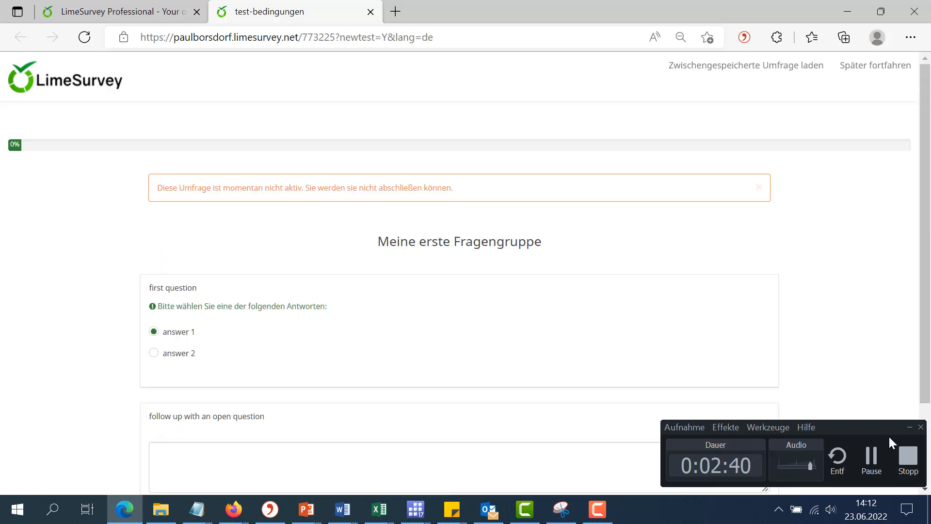